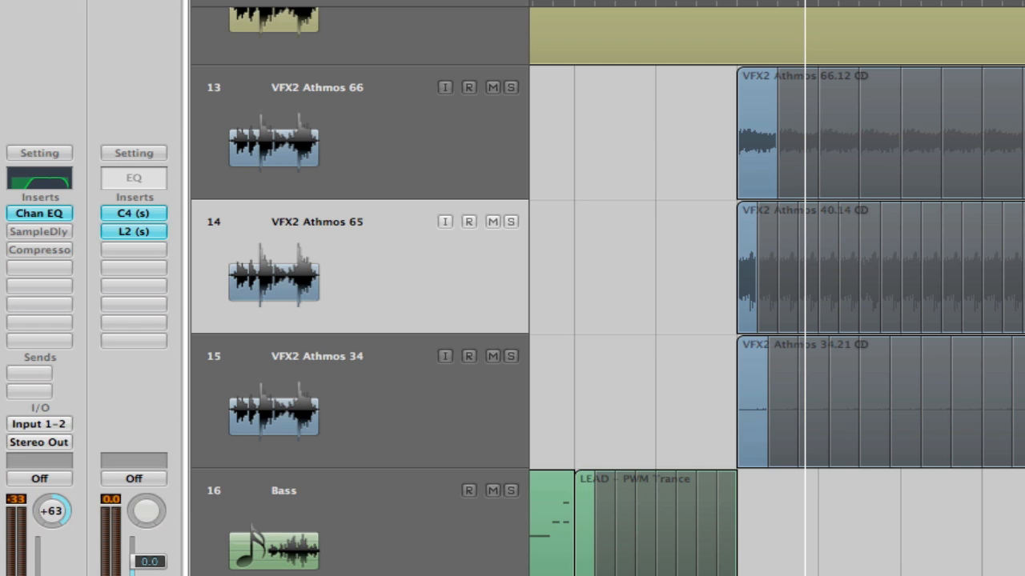
mouse_move(722, 24)
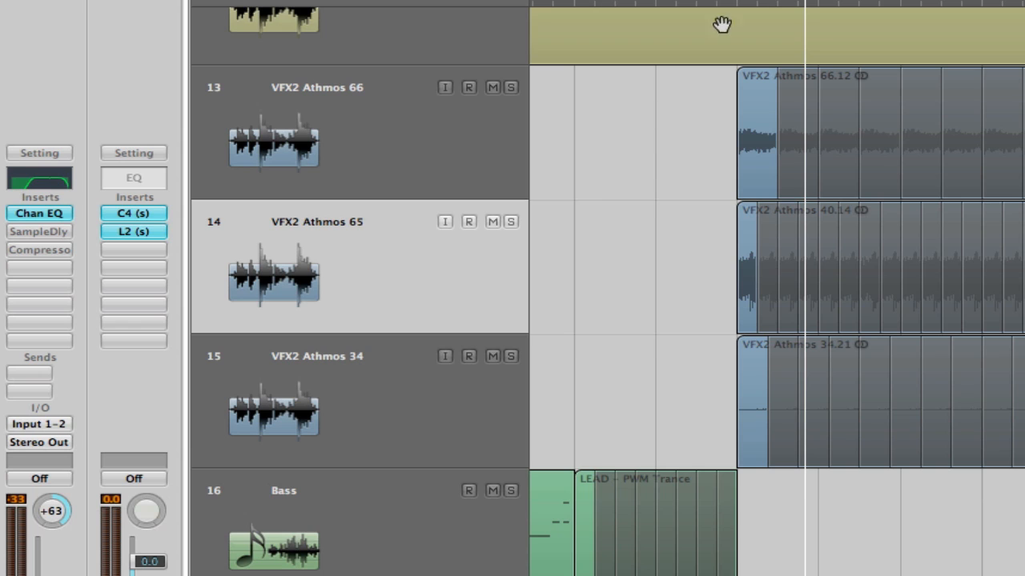
mouse_move(692, 475)
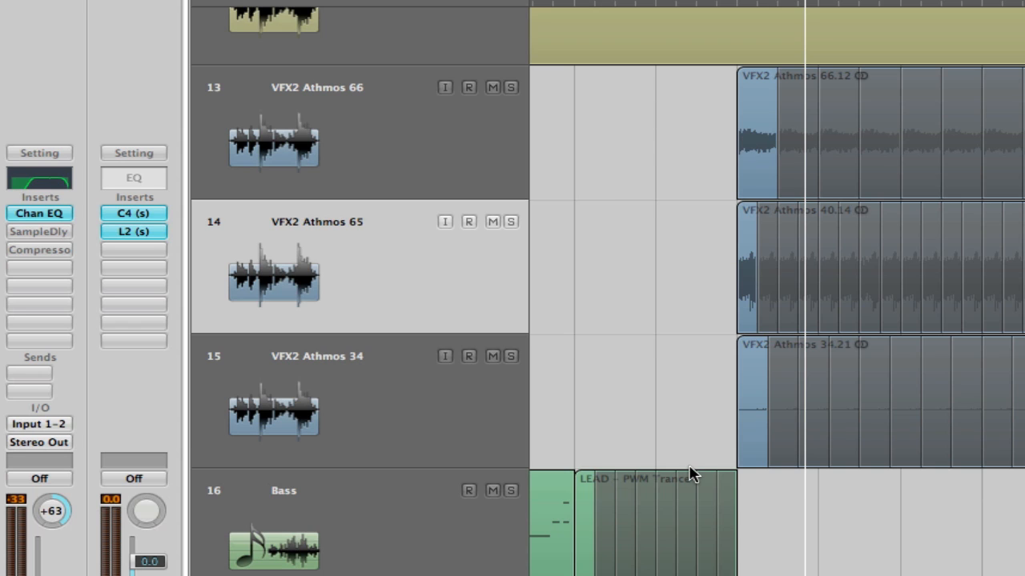
mouse_move(783, 172)
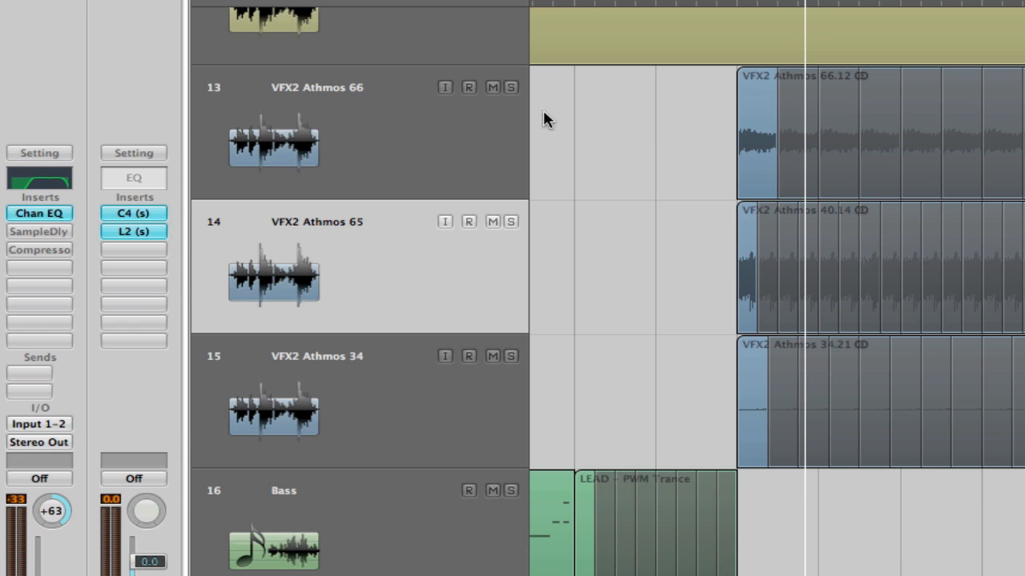
mouse_move(510, 87)
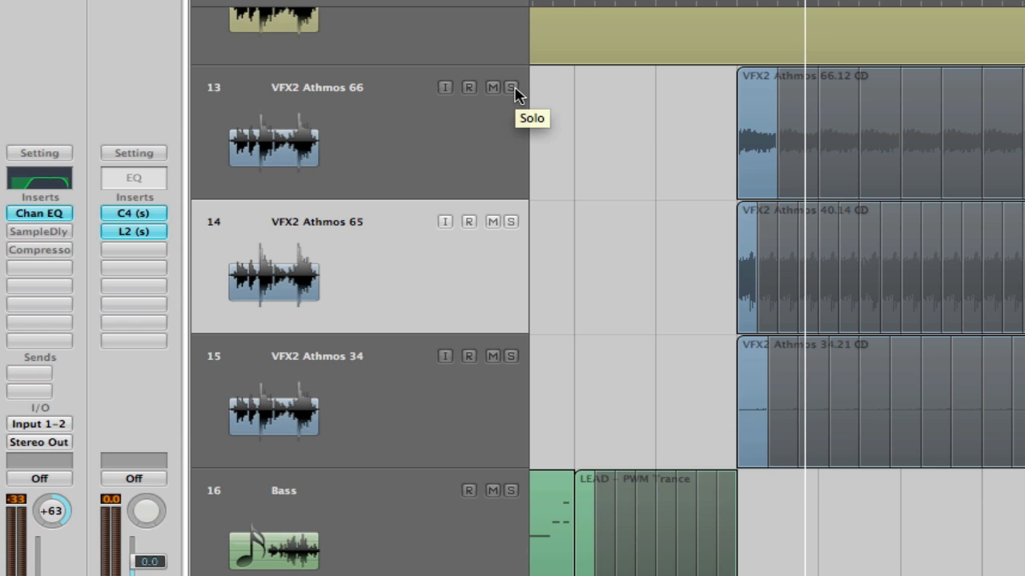
mouse_move(340, 157)
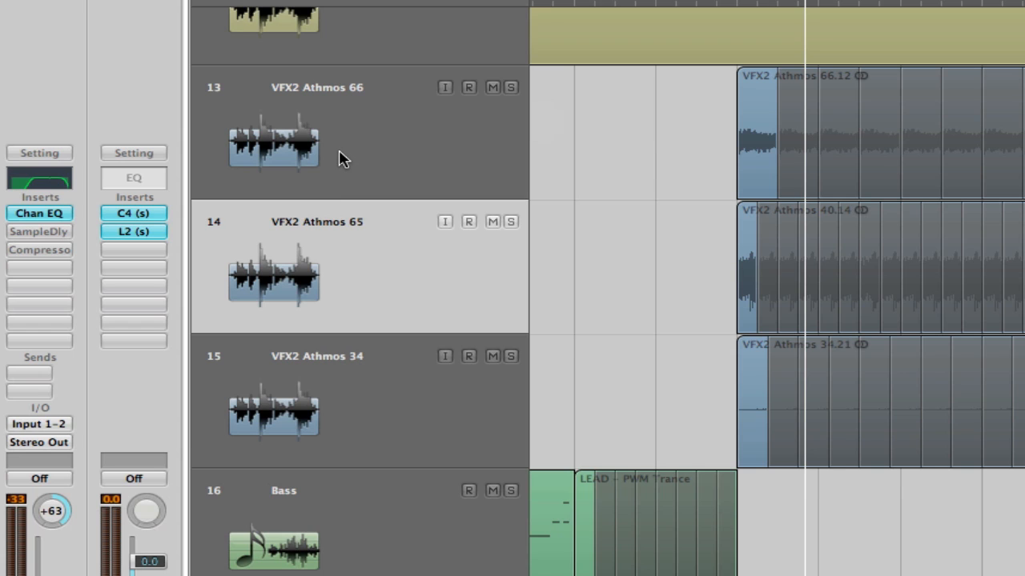
mouse_move(446, 182)
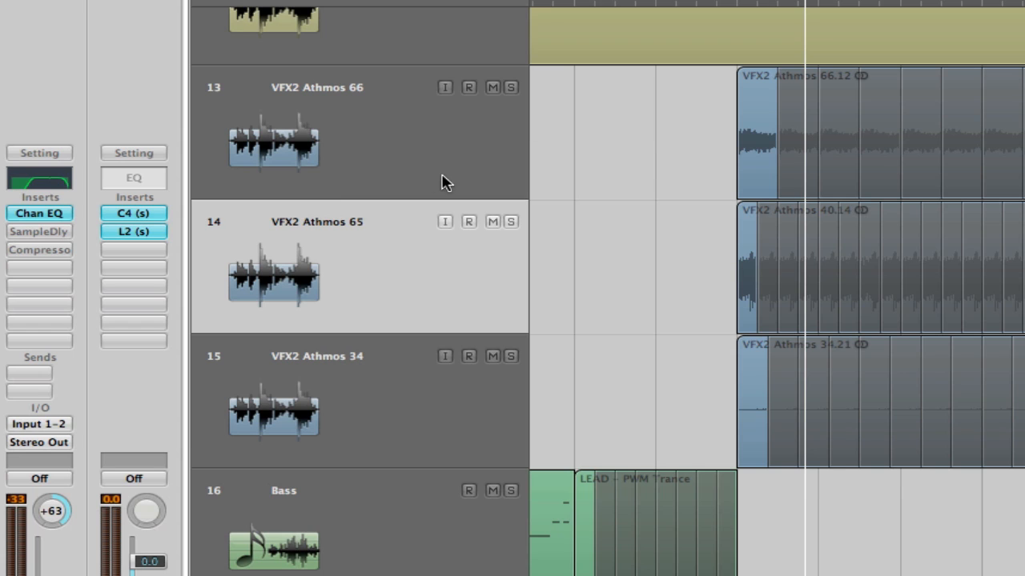
mouse_move(422, 170)
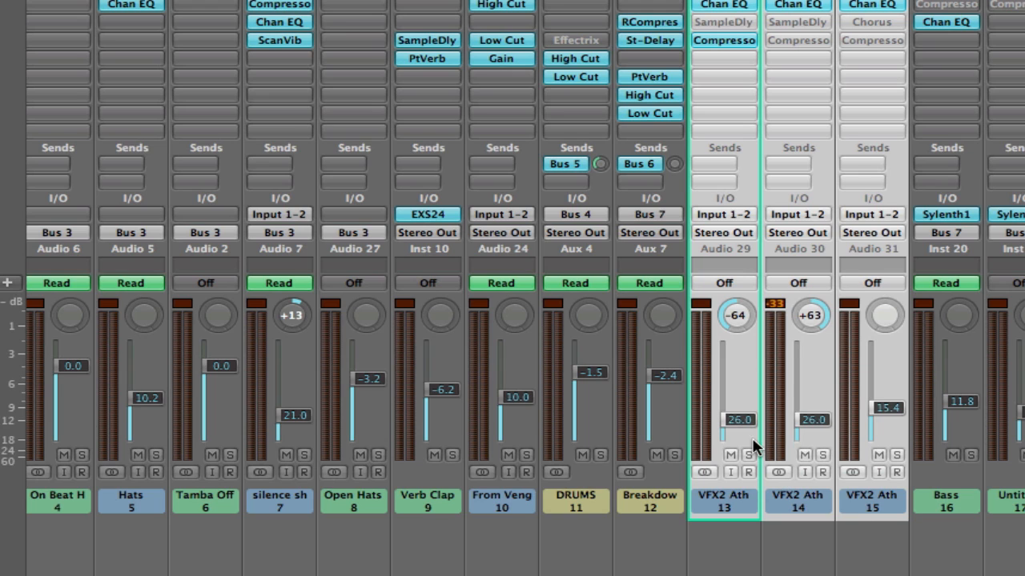
mouse_move(741, 428)
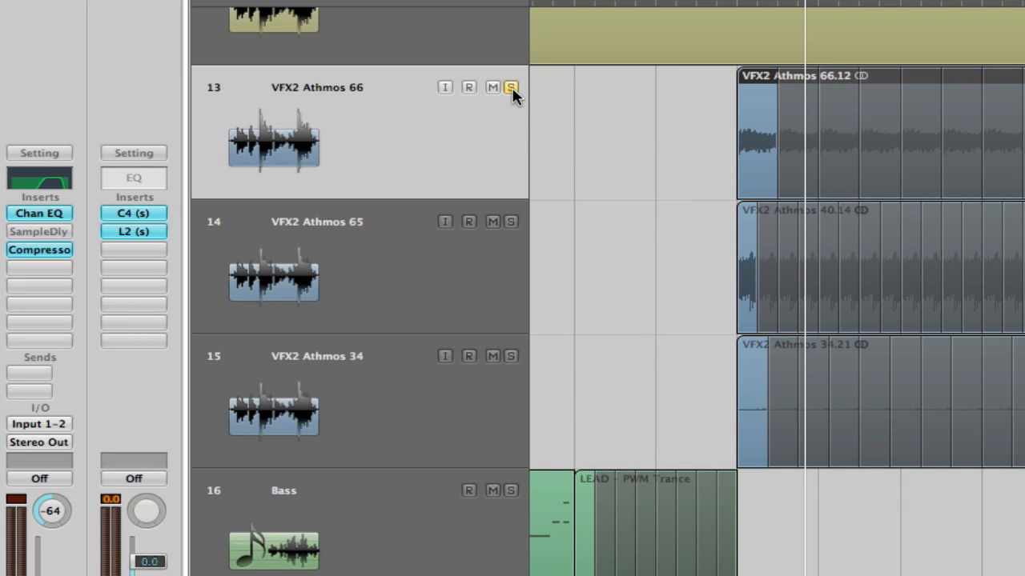
mouse_move(424, 140)
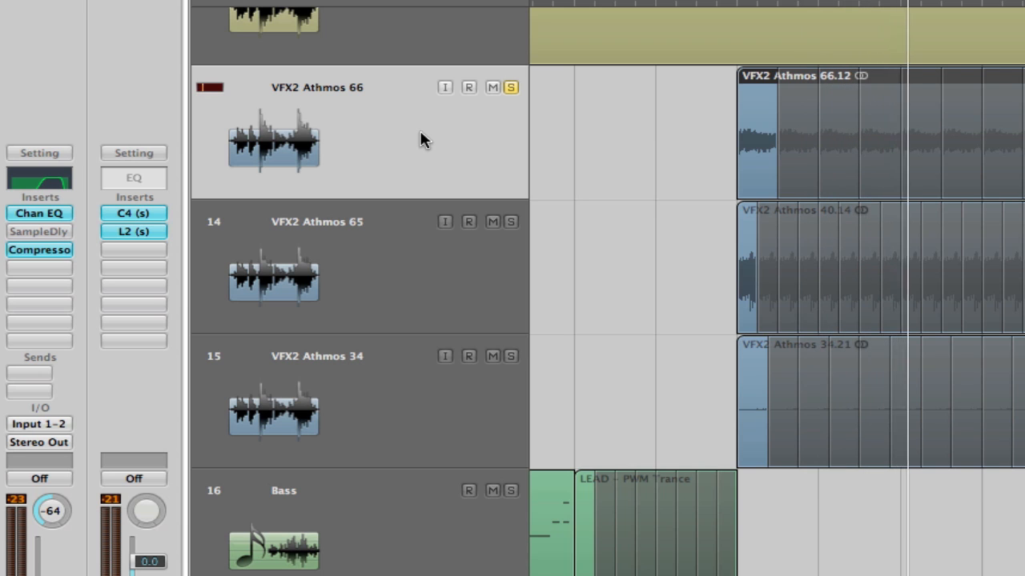
Step: Open the Channel EQ on the VFX2 Athmos 66 track to inspect its narrow curve
click(39, 213)
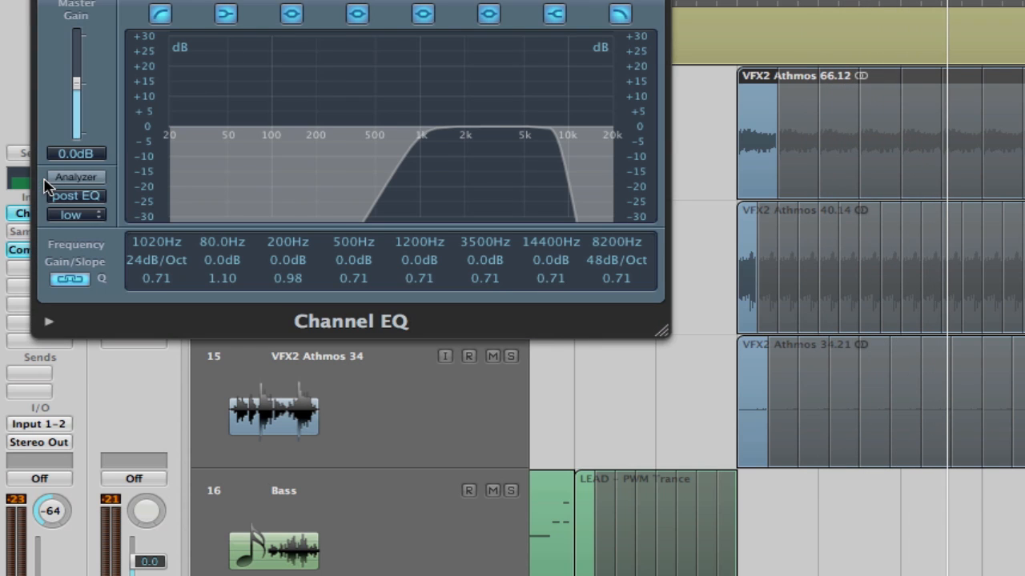
mouse_move(410, 157)
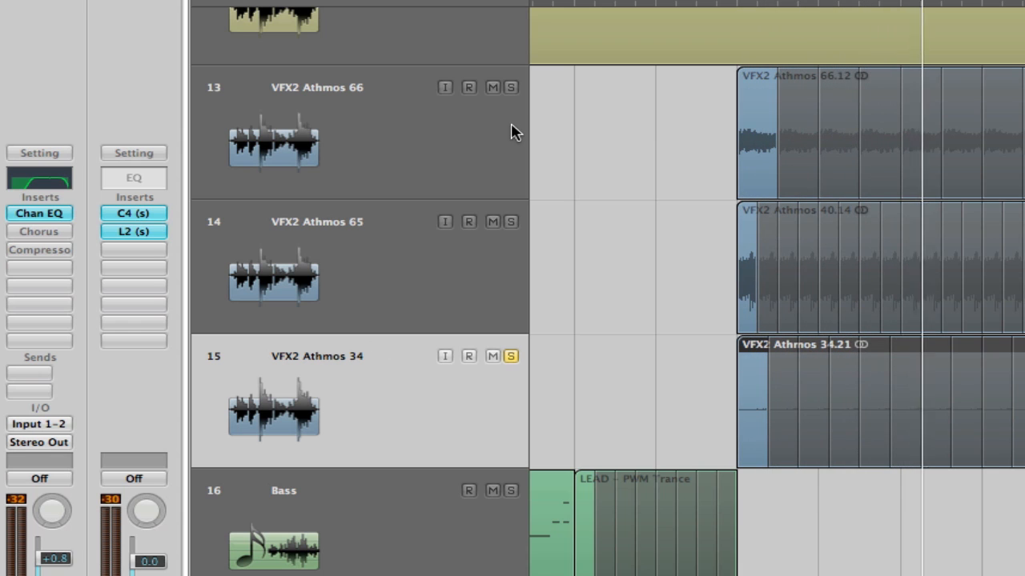
Step: Solo tracks 14 and 13 (VFX2 Athmos 65 and 66) alongside track 15
click(511, 221)
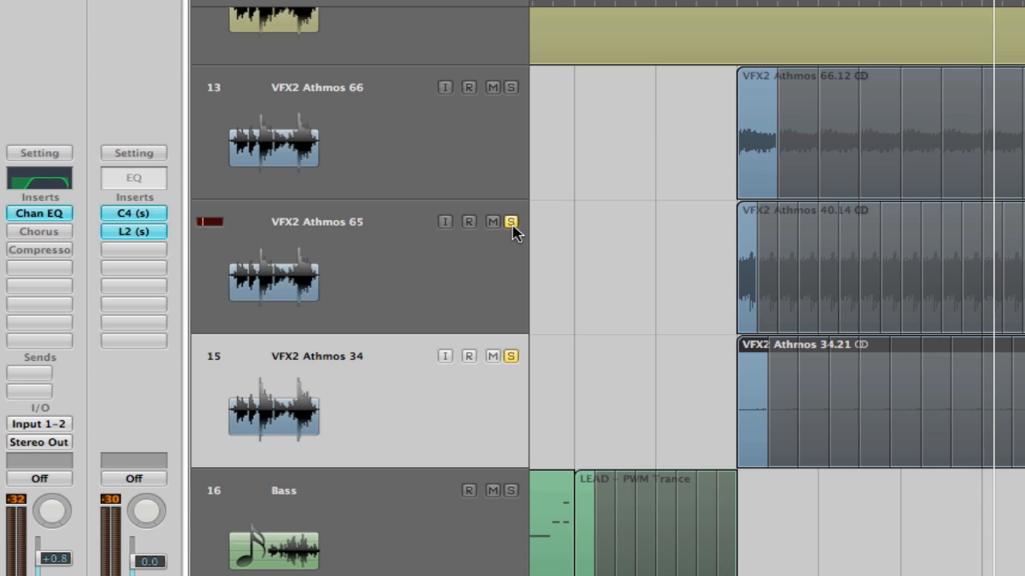
click(510, 87)
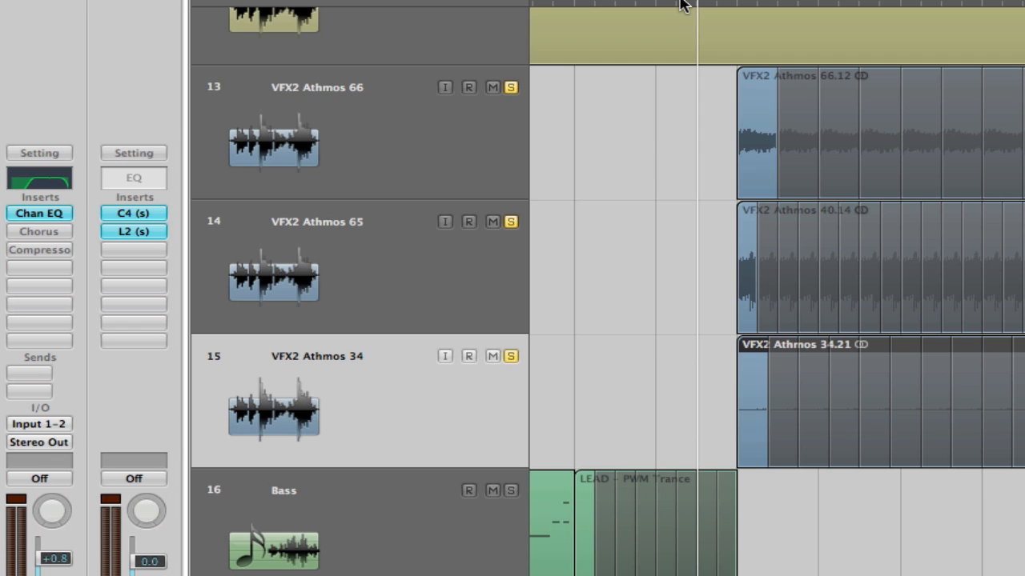
mouse_move(510, 380)
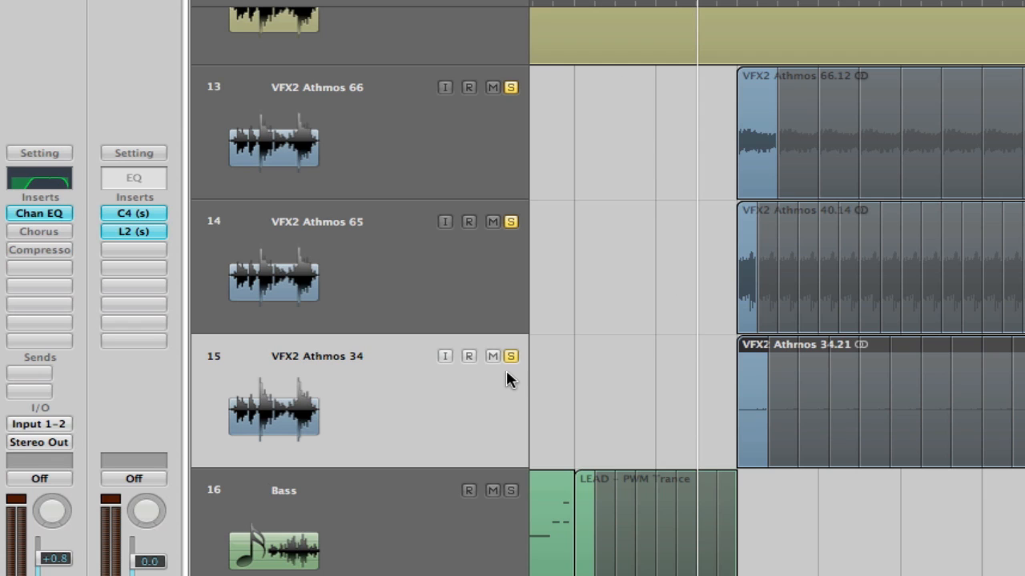
mouse_move(572, 368)
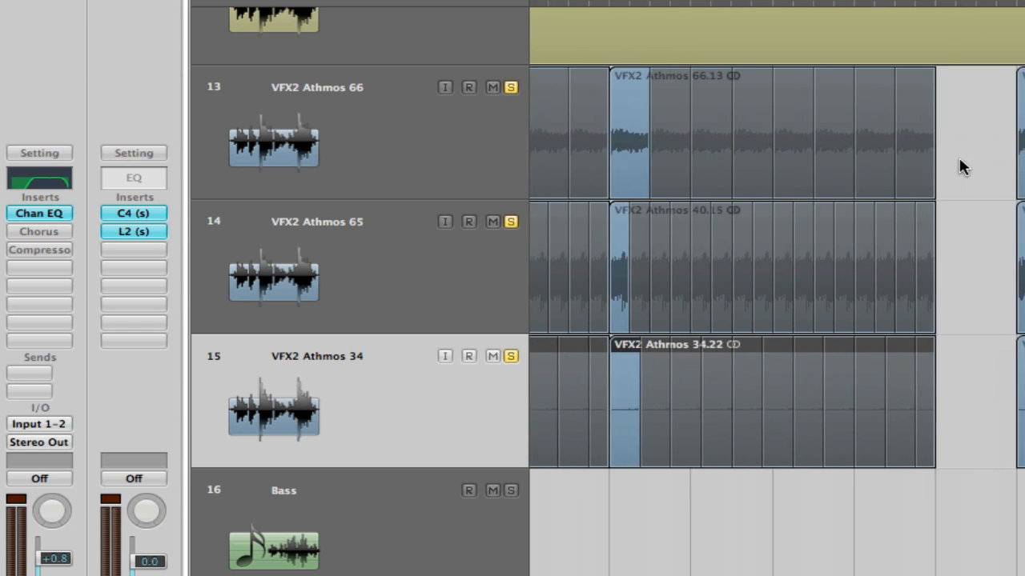
Step: Scroll the arrangement right to reach regions 66.14, 40.16 and 34.23 past the loops
scroll(right, 3)
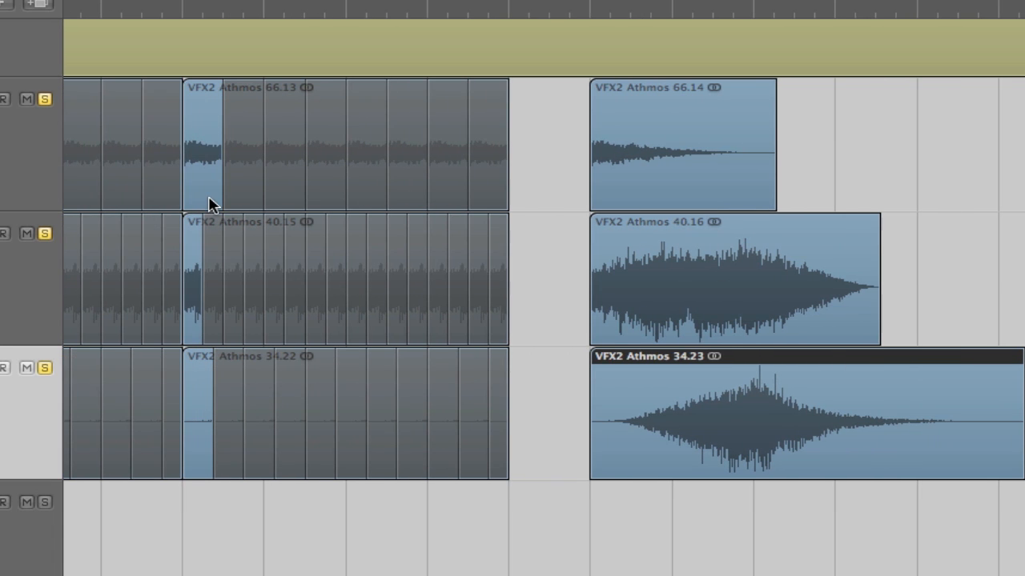
mouse_move(613, 182)
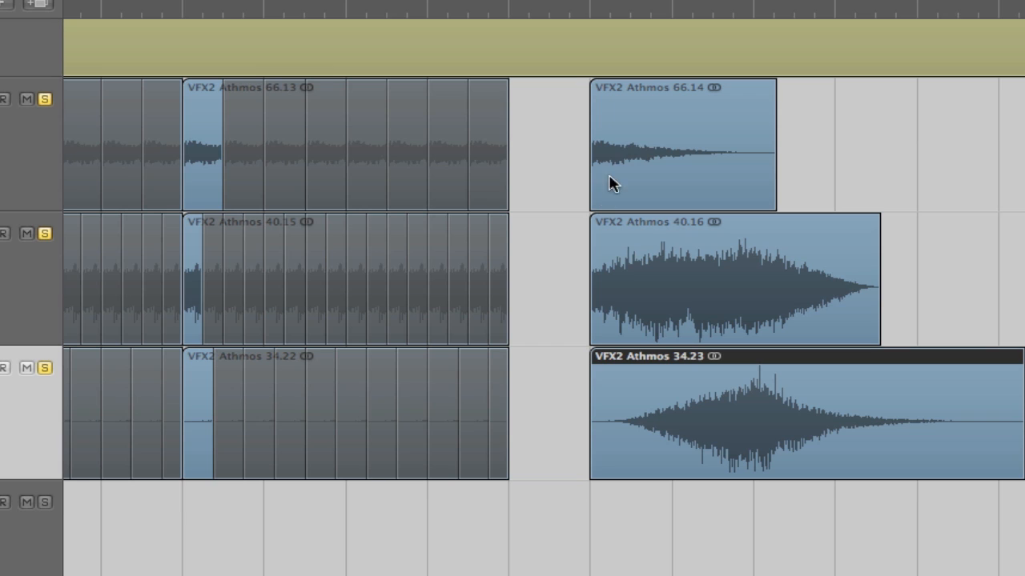
mouse_move(618, 166)
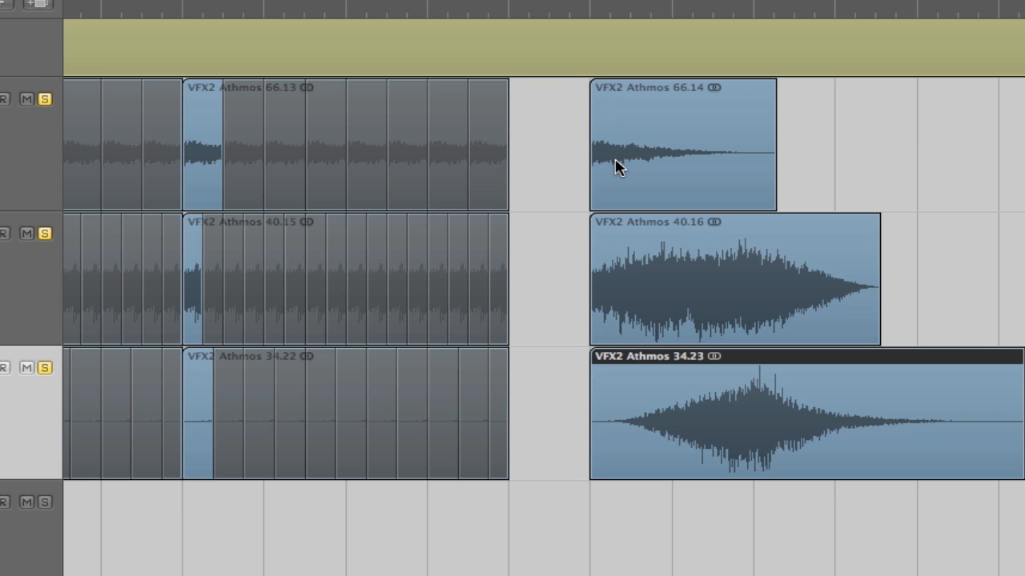
mouse_move(617, 274)
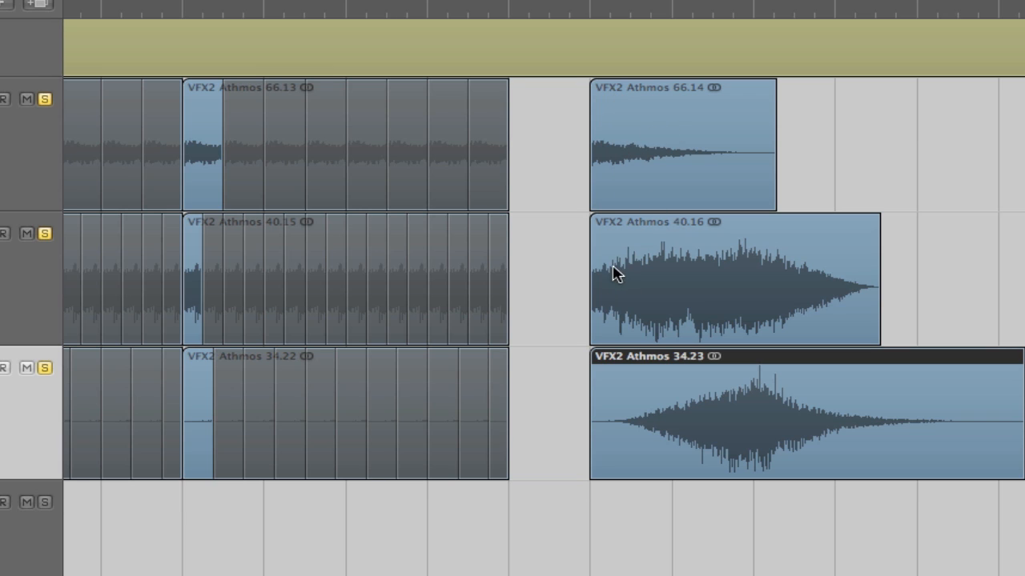
mouse_move(596, 404)
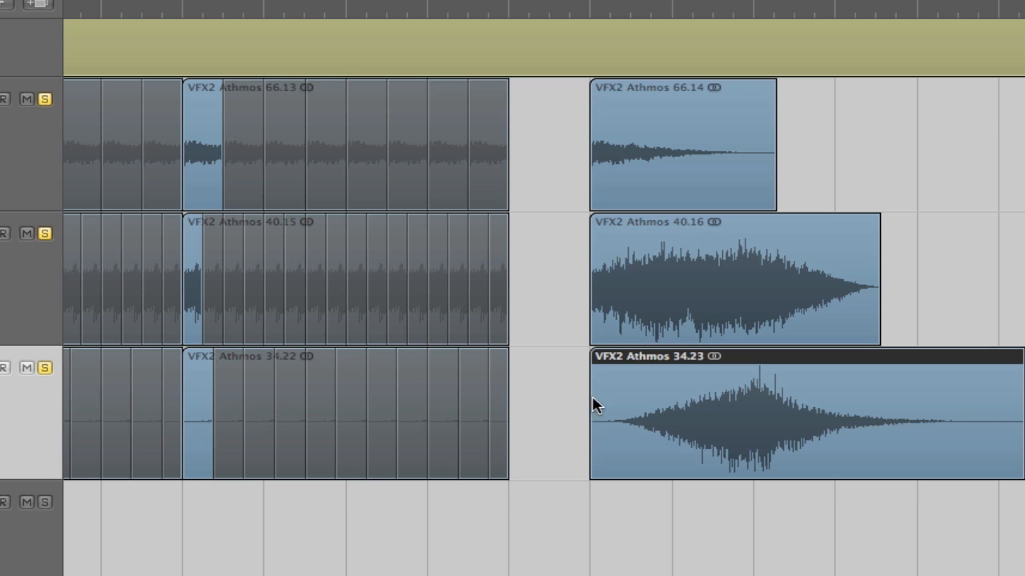
mouse_move(556, 474)
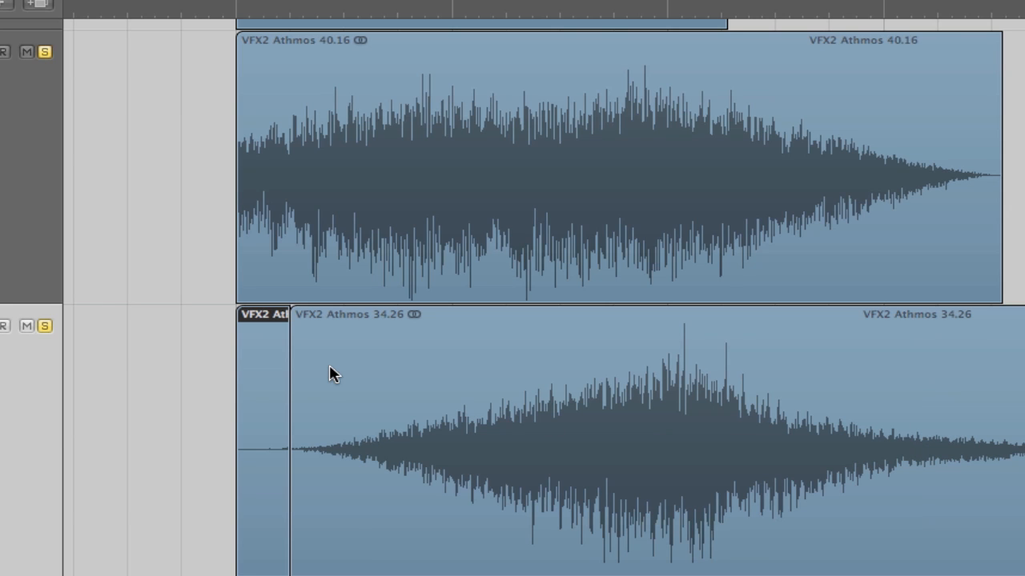
mouse_move(267, 431)
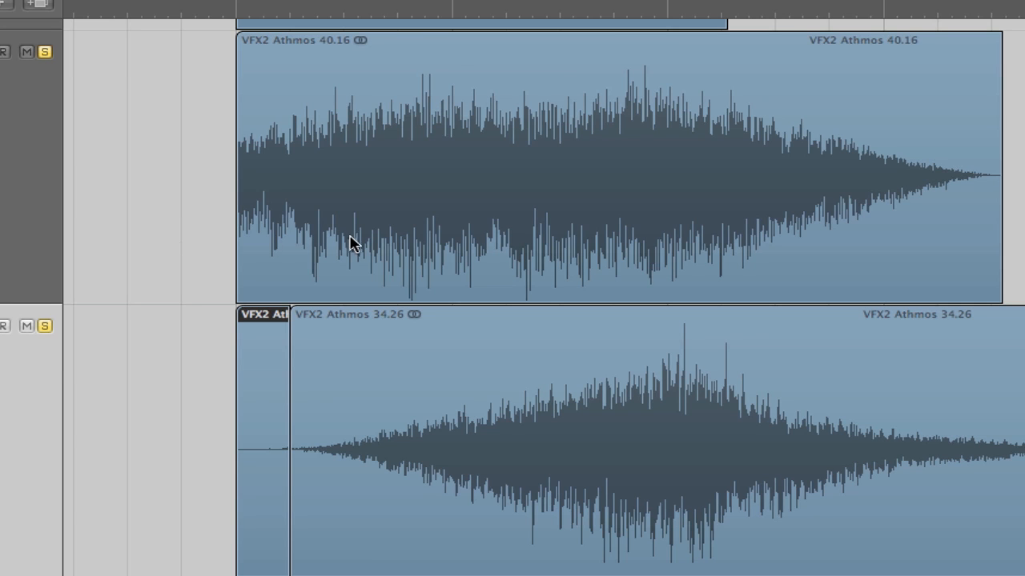
mouse_move(816, 424)
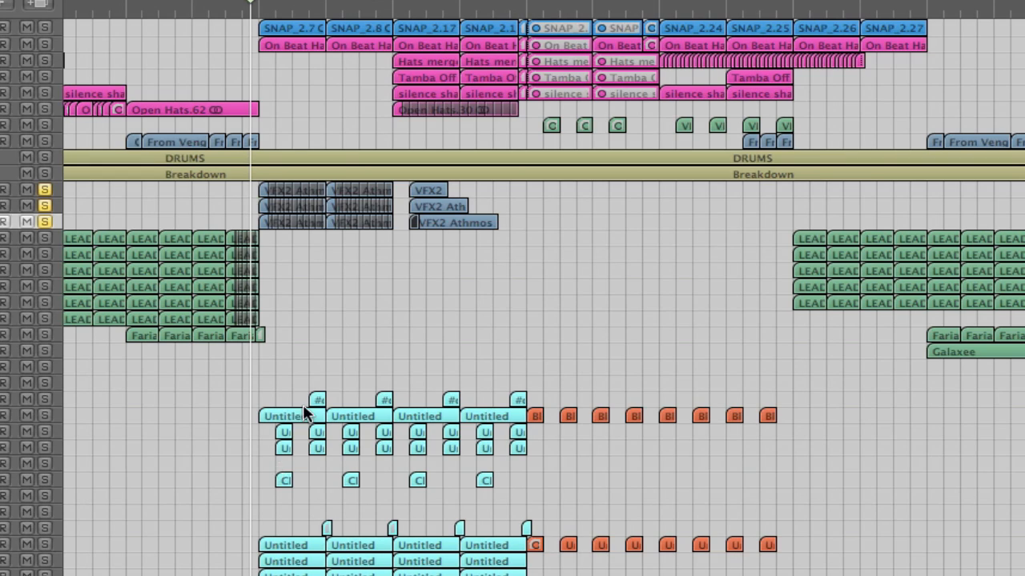
mouse_move(253, 23)
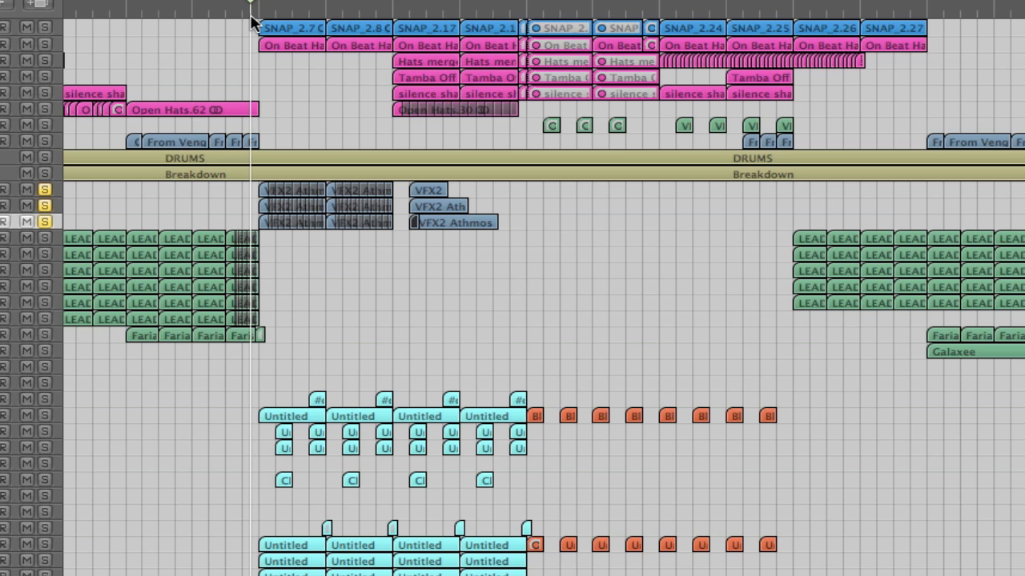
mouse_move(328, 15)
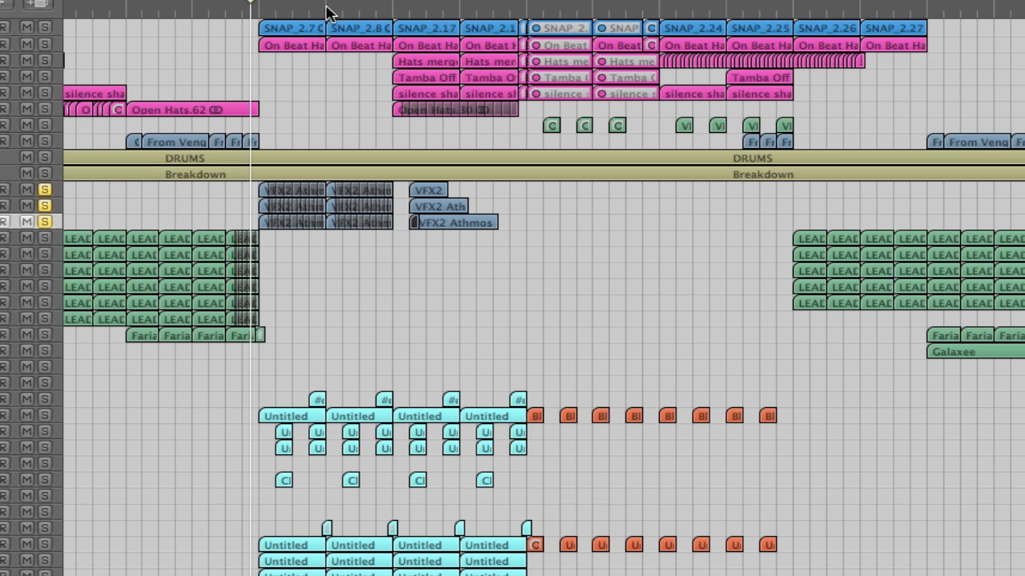
mouse_move(336, 6)
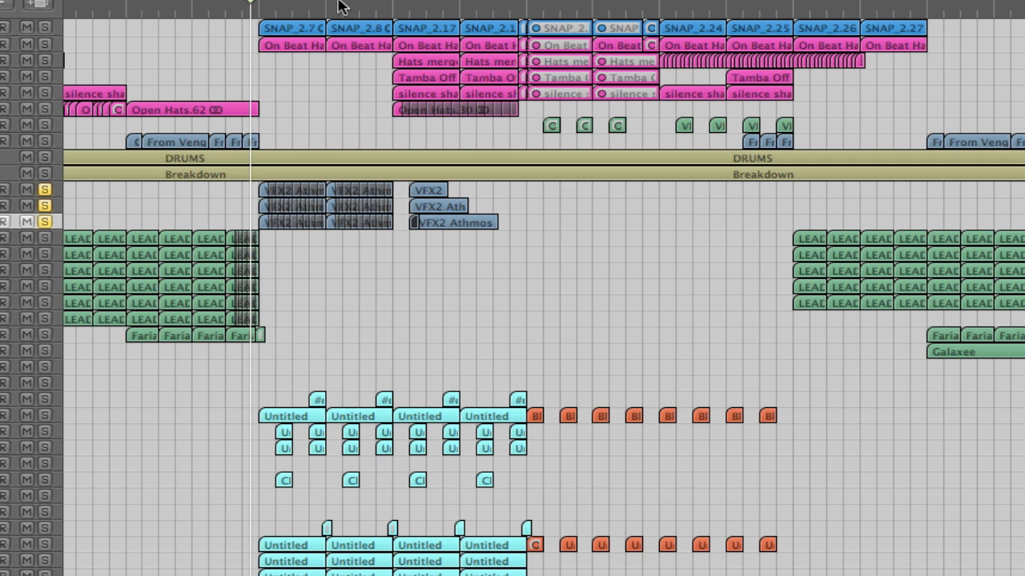
mouse_move(374, 168)
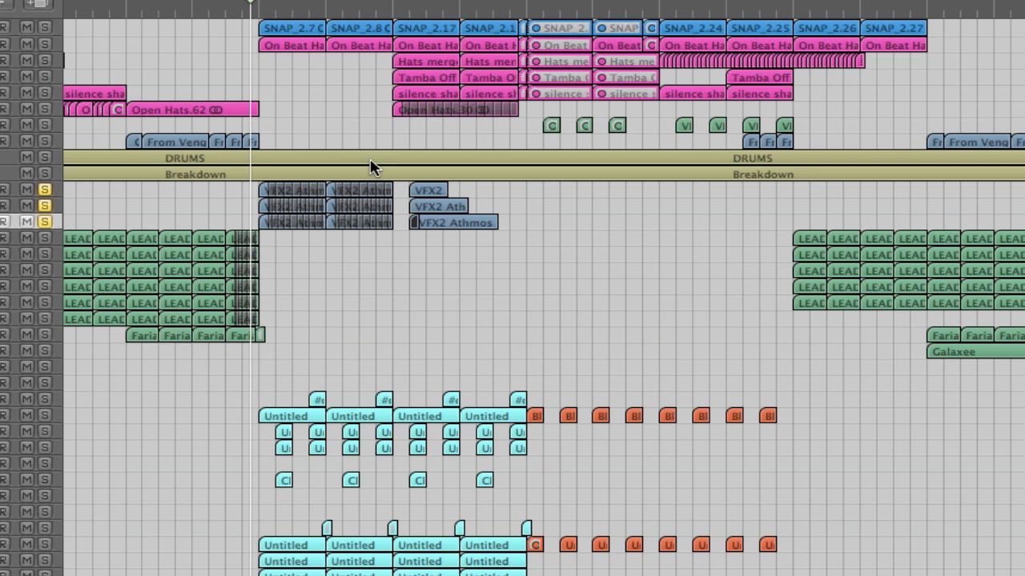
scroll(down, 3)
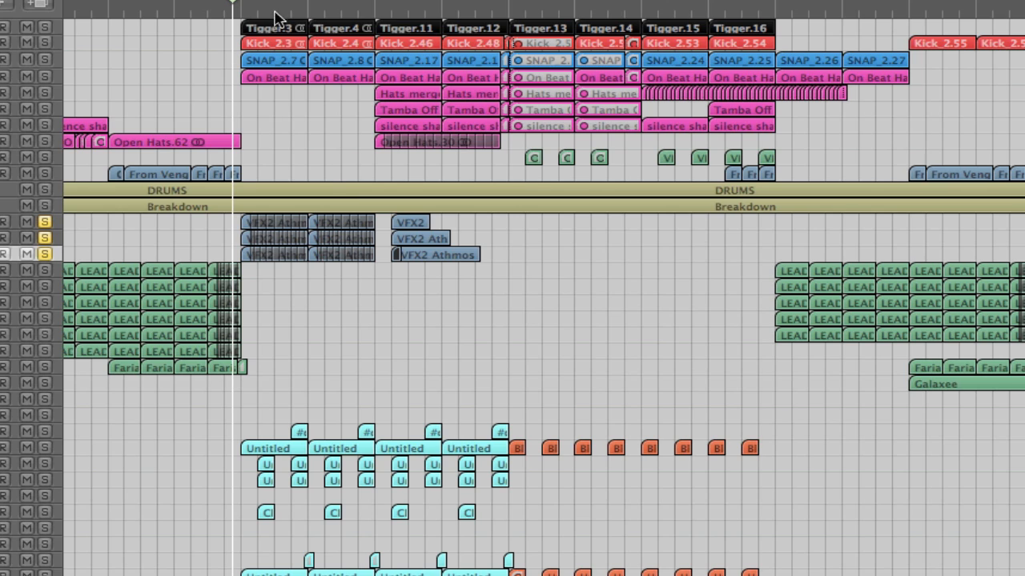
mouse_move(312, 243)
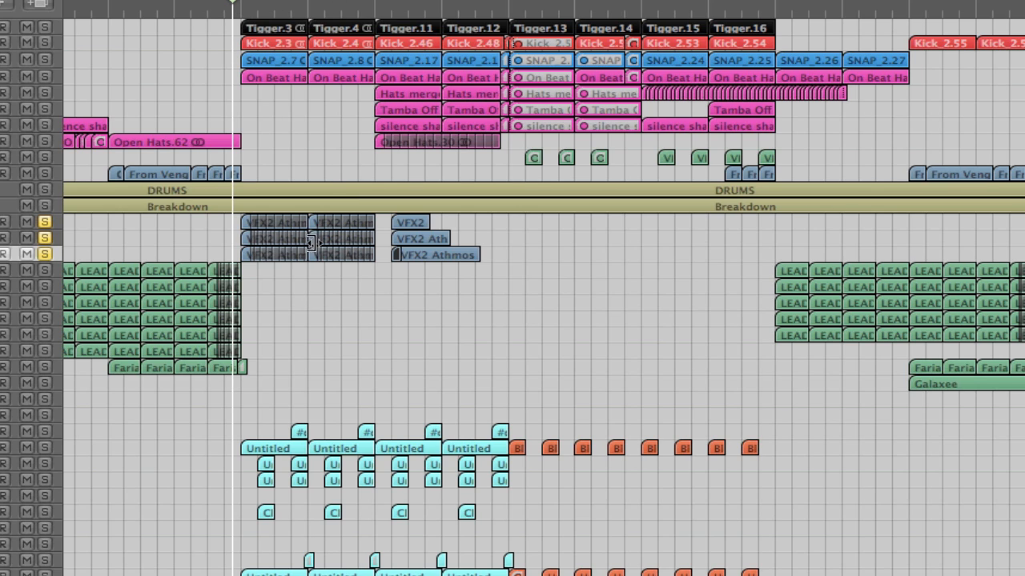
mouse_move(311, 219)
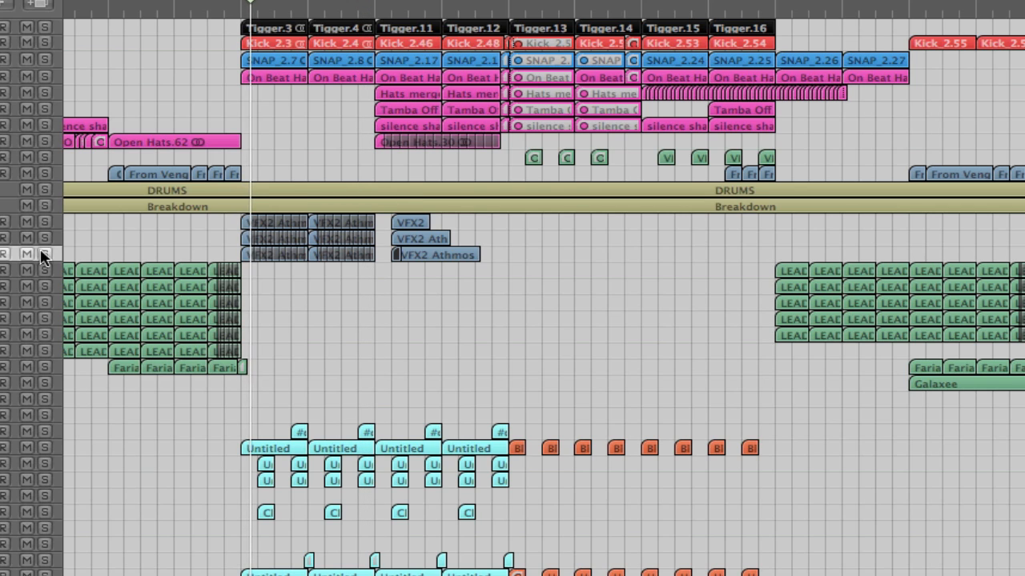
mouse_move(220, 335)
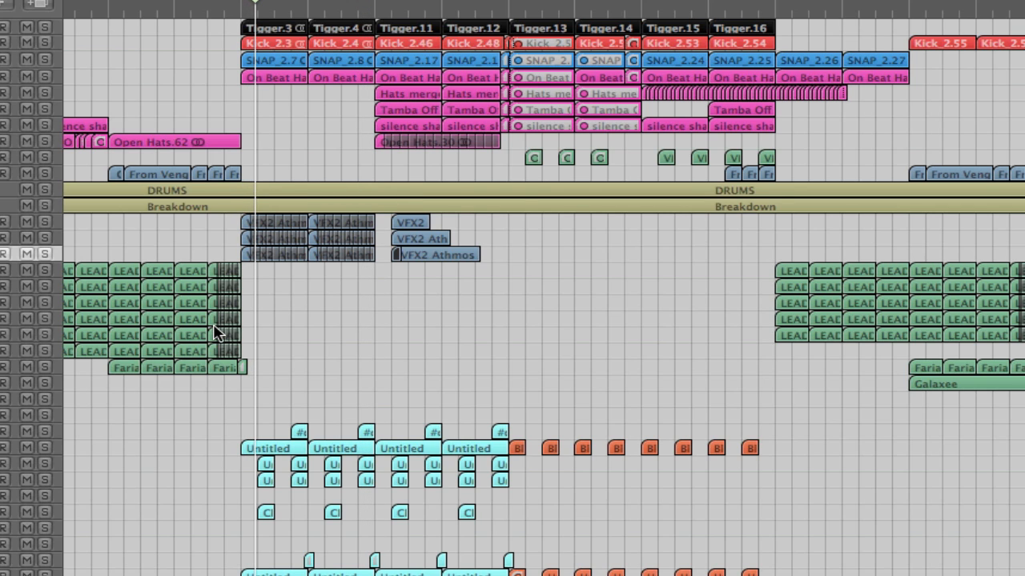
mouse_move(176, 96)
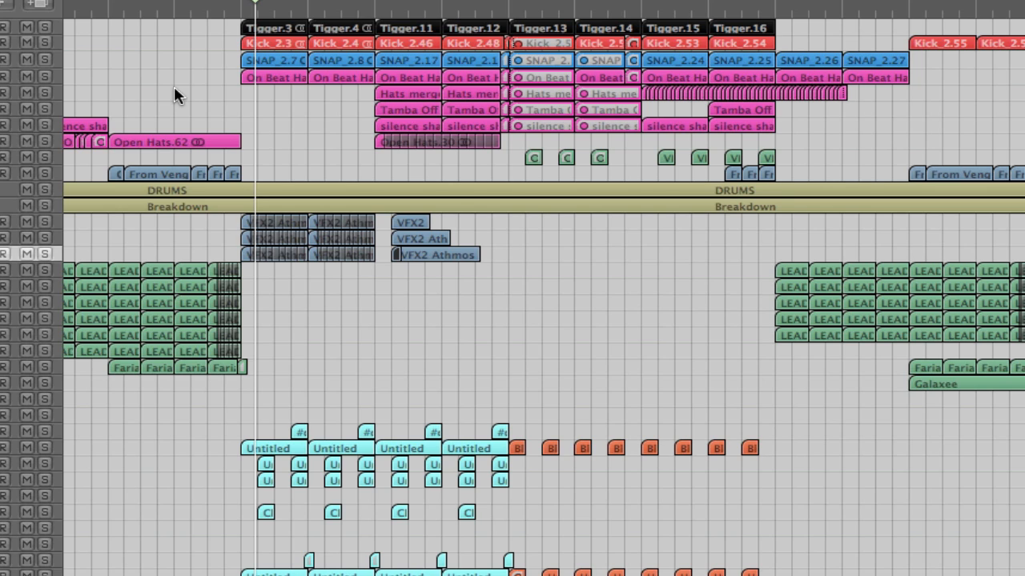
mouse_move(62, 232)
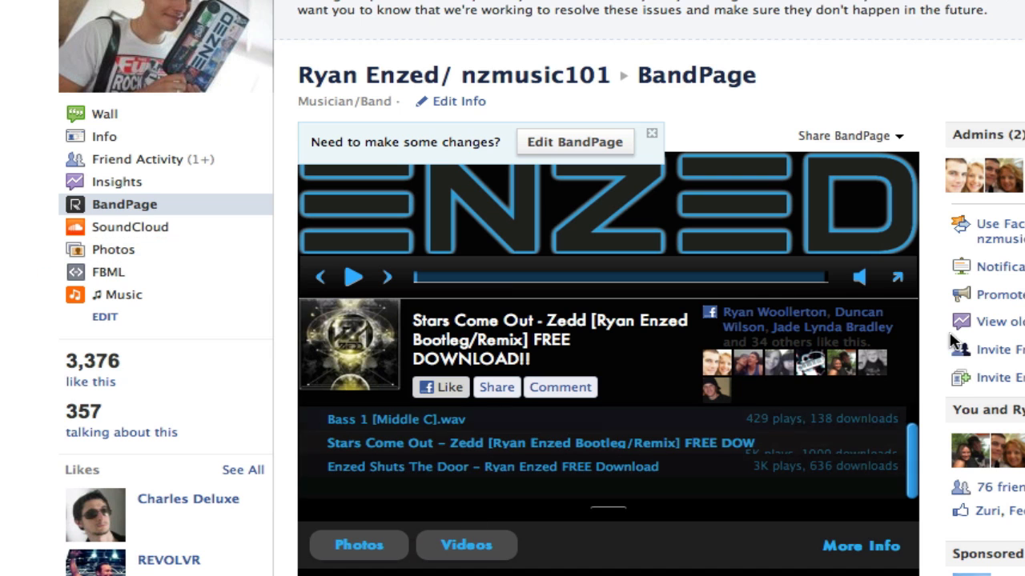
Step: Scroll down the Facebook BandPage to view the track player and download list
scroll(down, 3)
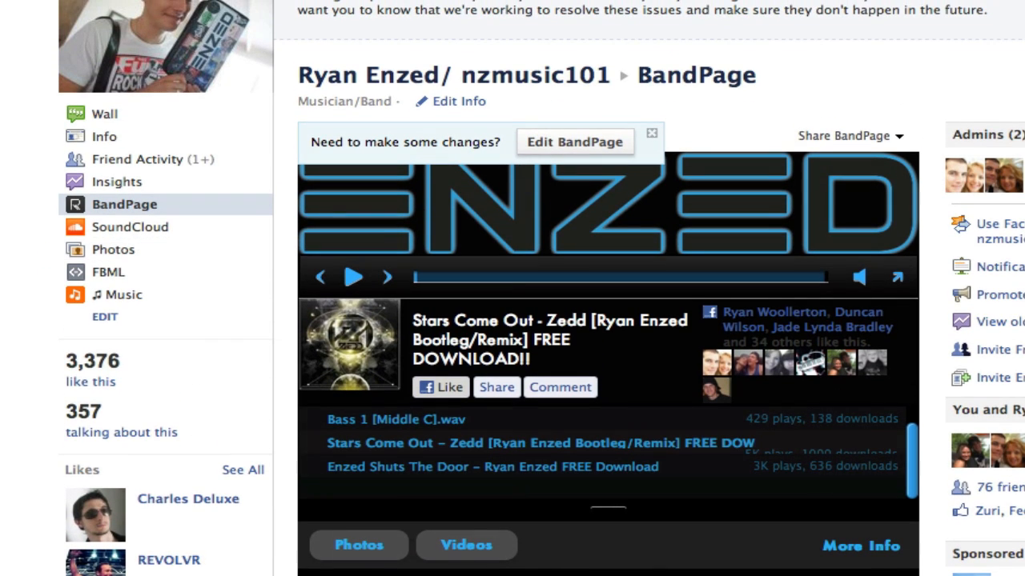
mouse_move(232, 335)
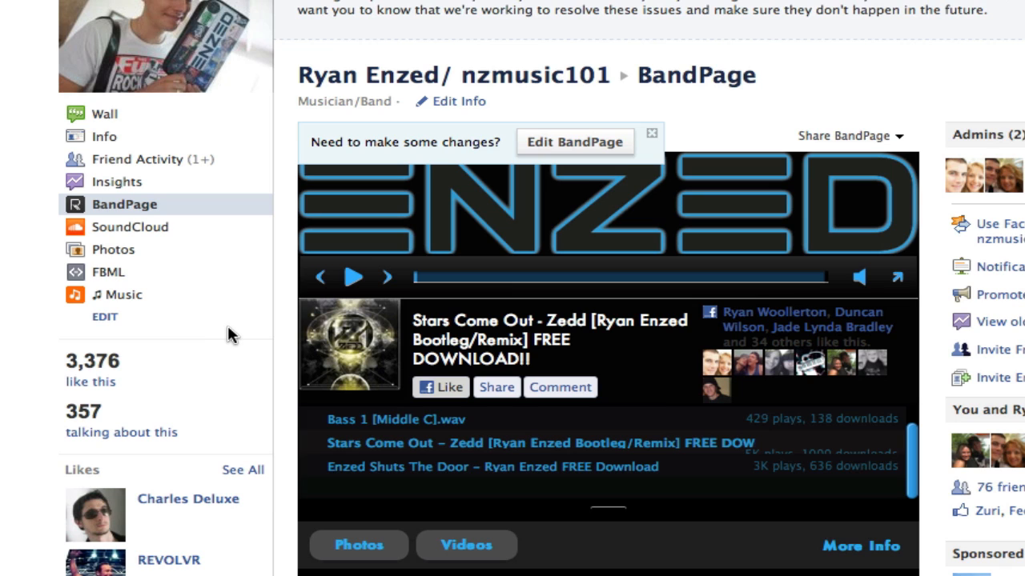
mouse_move(533, 336)
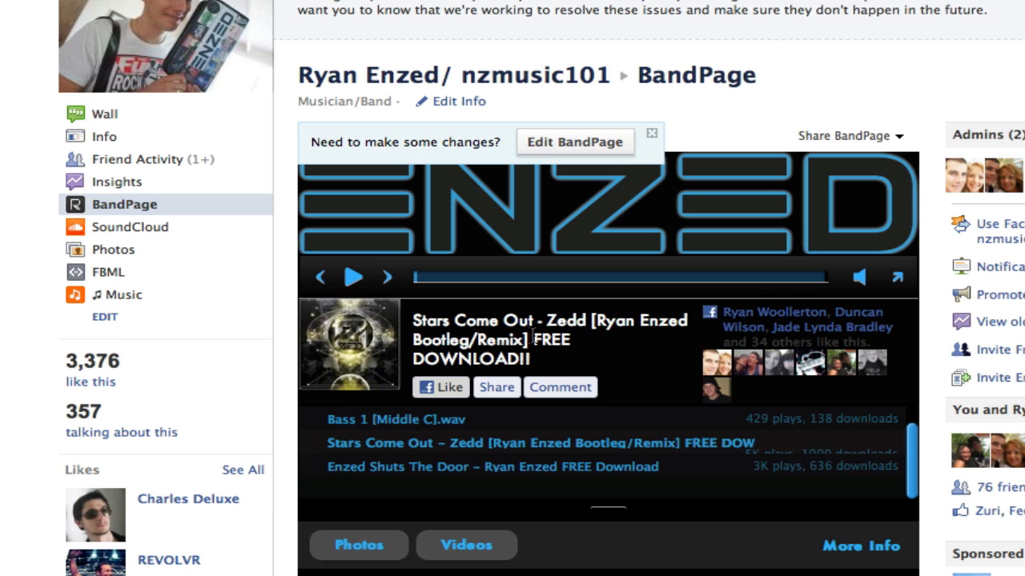